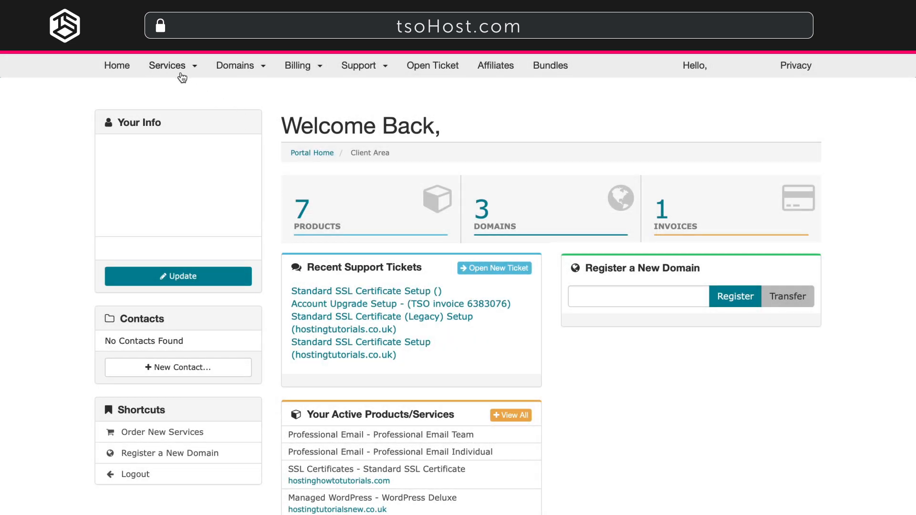
# Go to My Services from the Services menu to list all products with pricing and status.
pyautogui.click(168, 64)
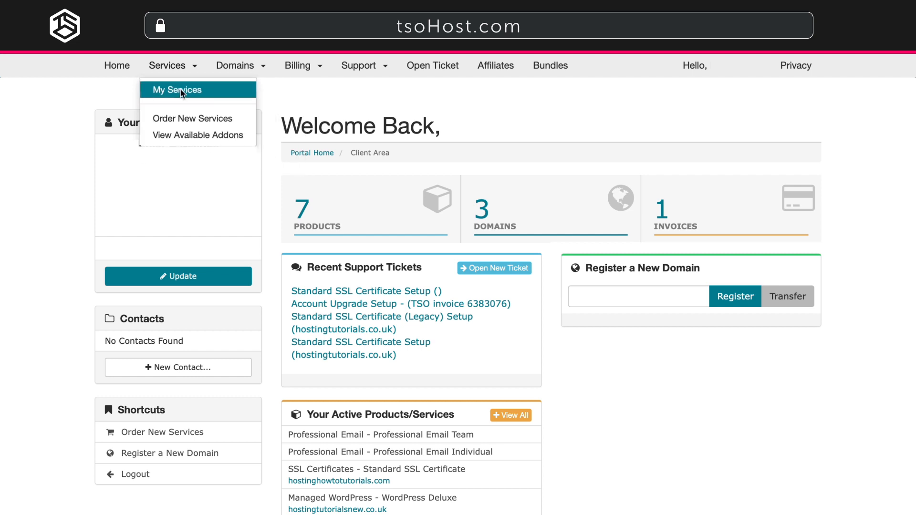
pyautogui.click(177, 89)
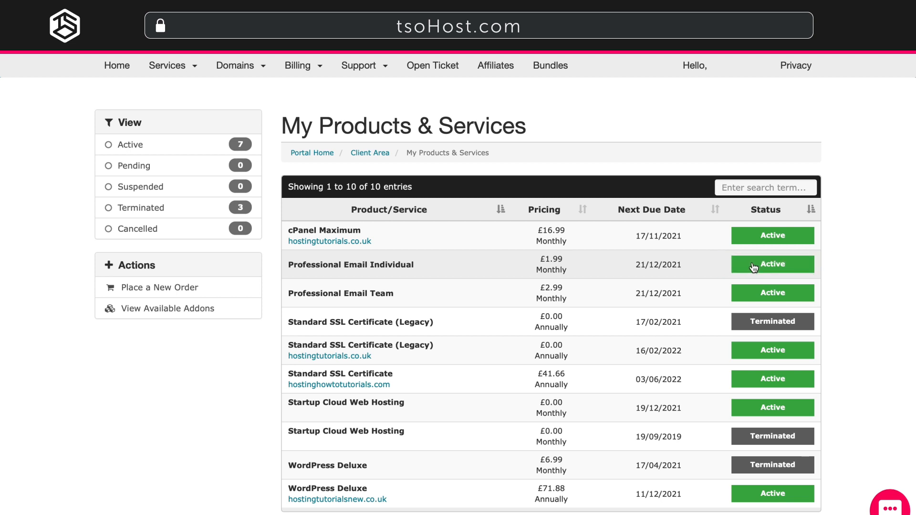
# Open the Manage Product page for the Professional Email Individual package.
pyautogui.click(772, 264)
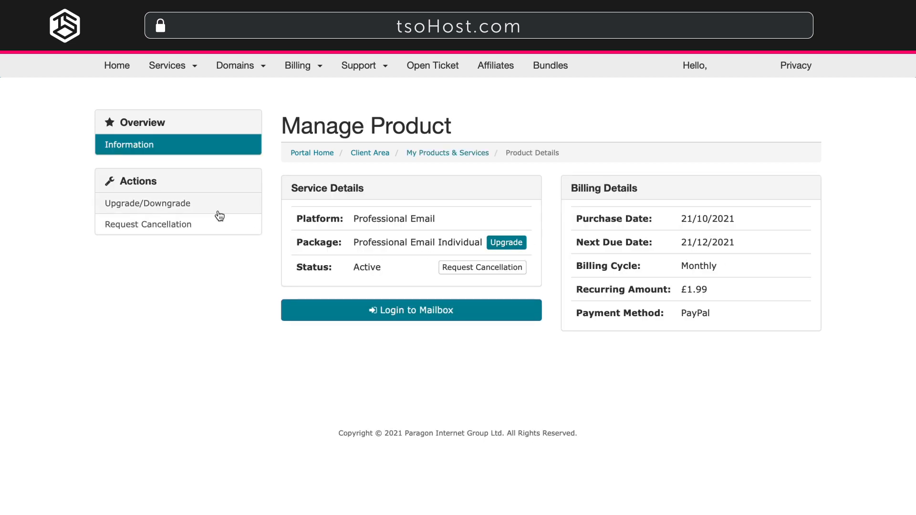
pyautogui.moveTo(186, 209)
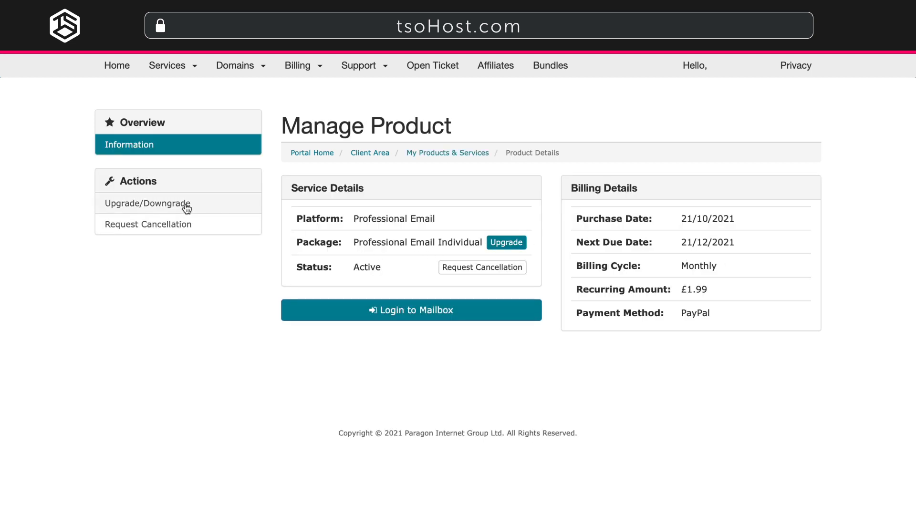
pyautogui.moveTo(256, 217)
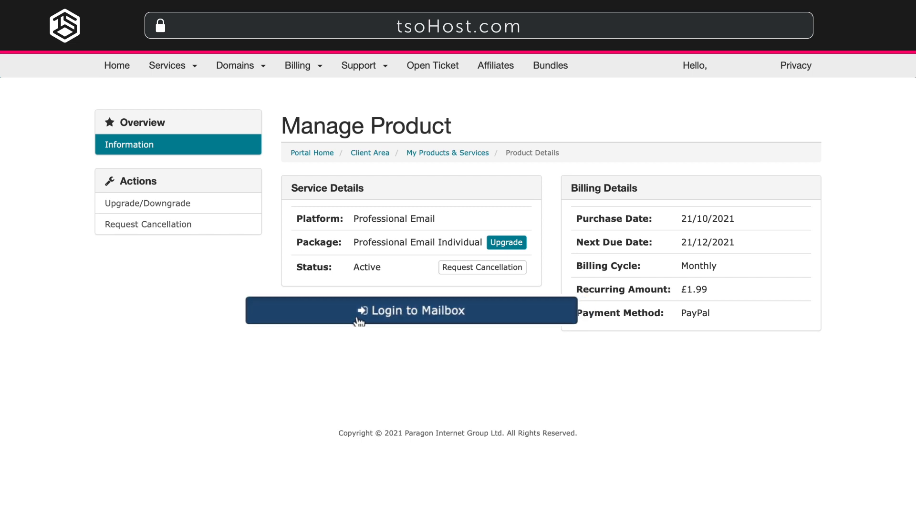
# Log in to the mailbox setup and continue with hostingtutorials.co.uk as the new account's domain.
pyautogui.click(411, 310)
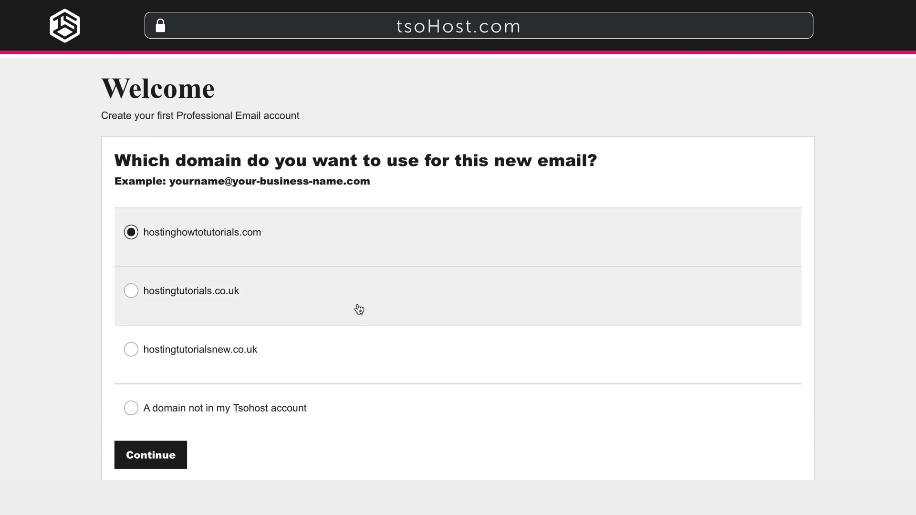
pyautogui.moveTo(355, 303)
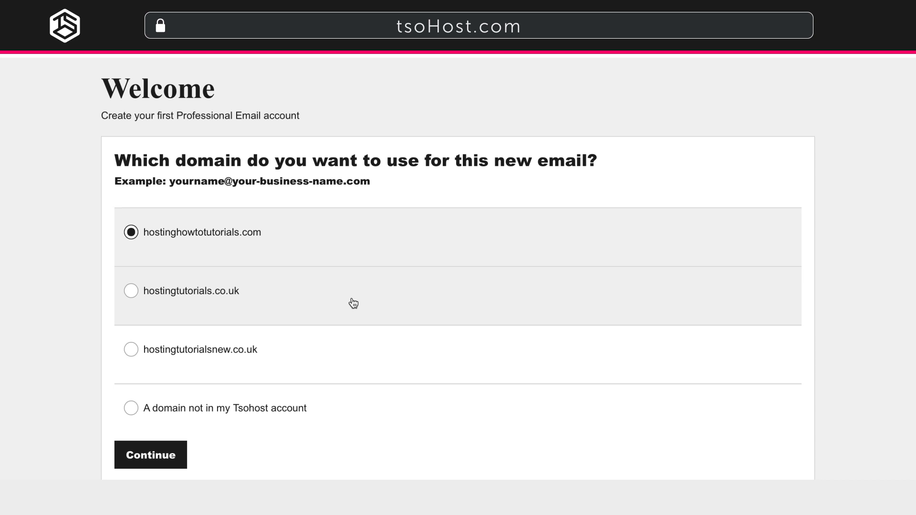
pyautogui.click(130, 290)
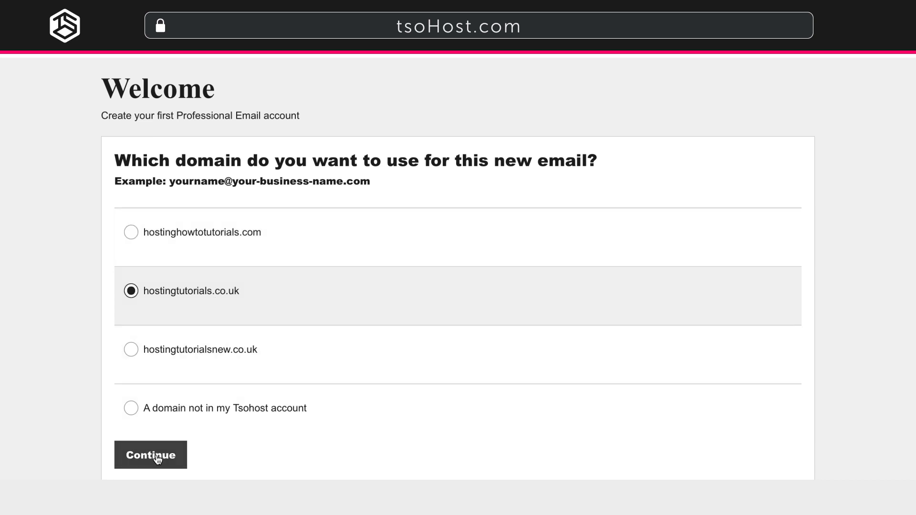
pyautogui.click(150, 454)
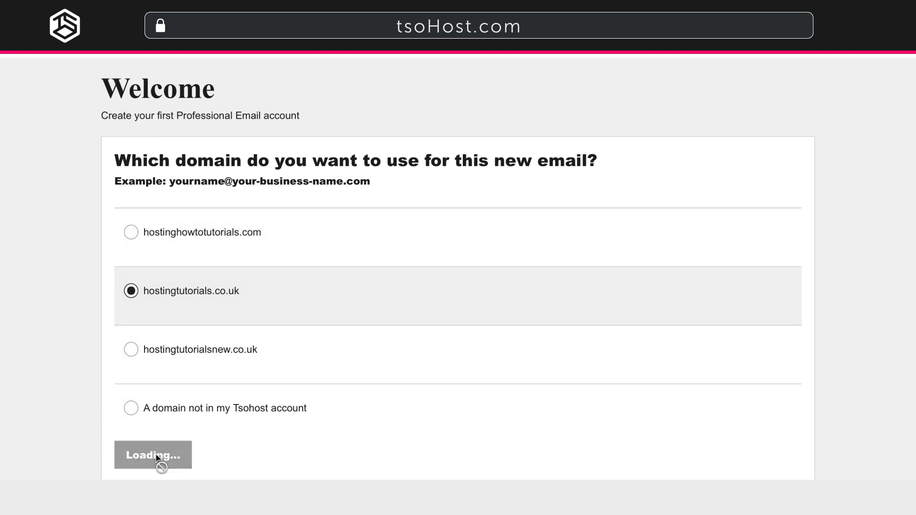
# Fill in the address, names and strong password and create the first hostingtutorials.co.uk account.
pyautogui.click(152, 455)
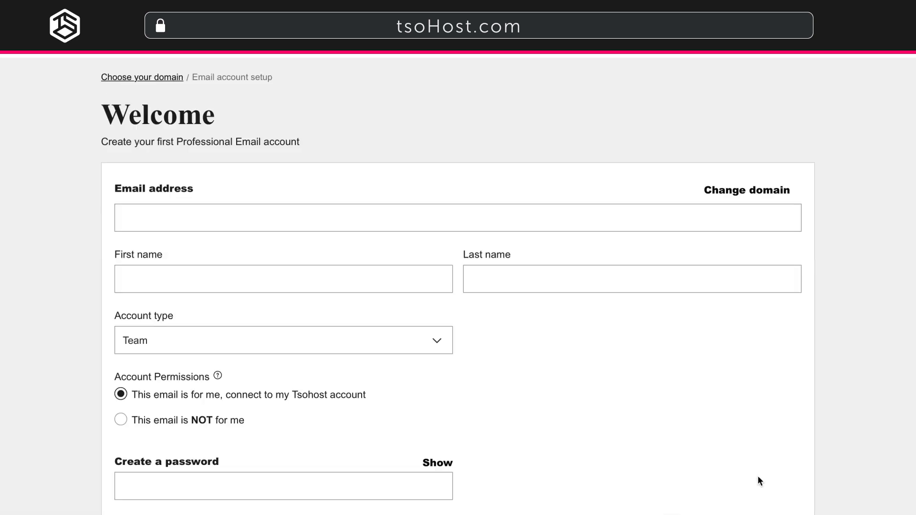
pyautogui.scroll(-3)
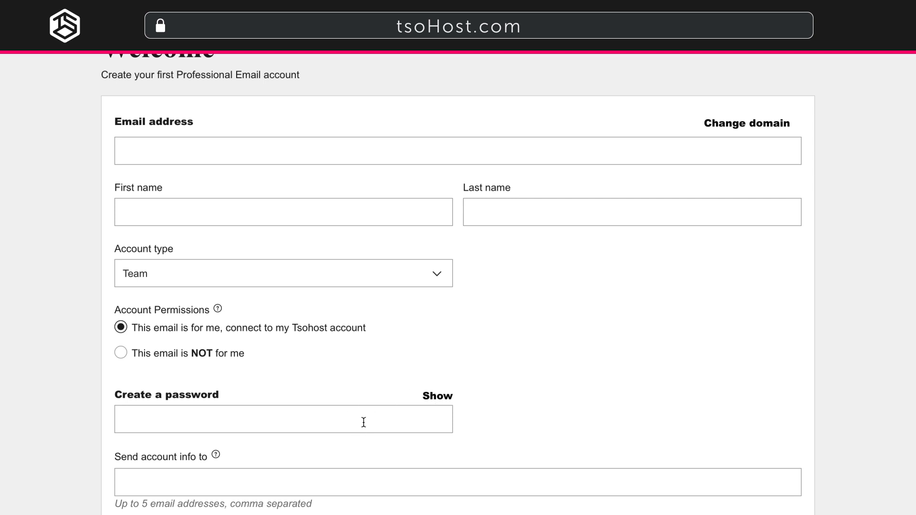
pyautogui.write('•')
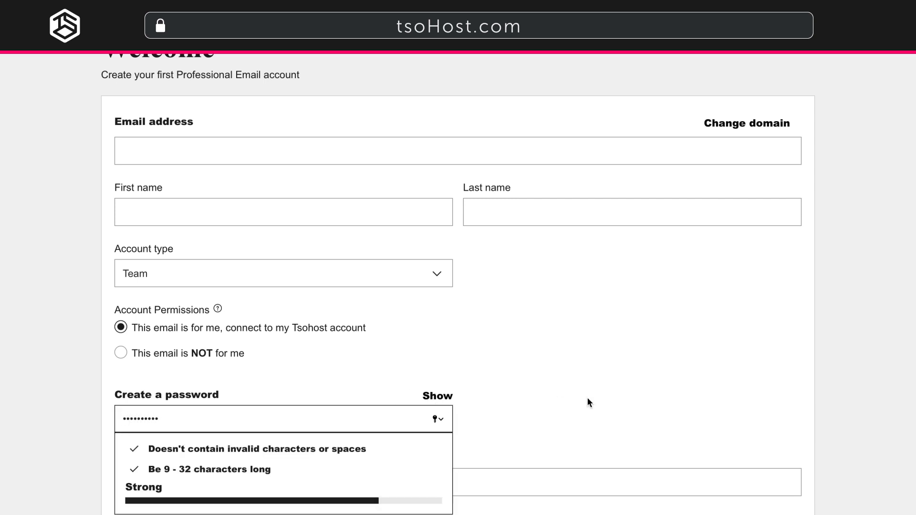
pyautogui.scroll(-3)
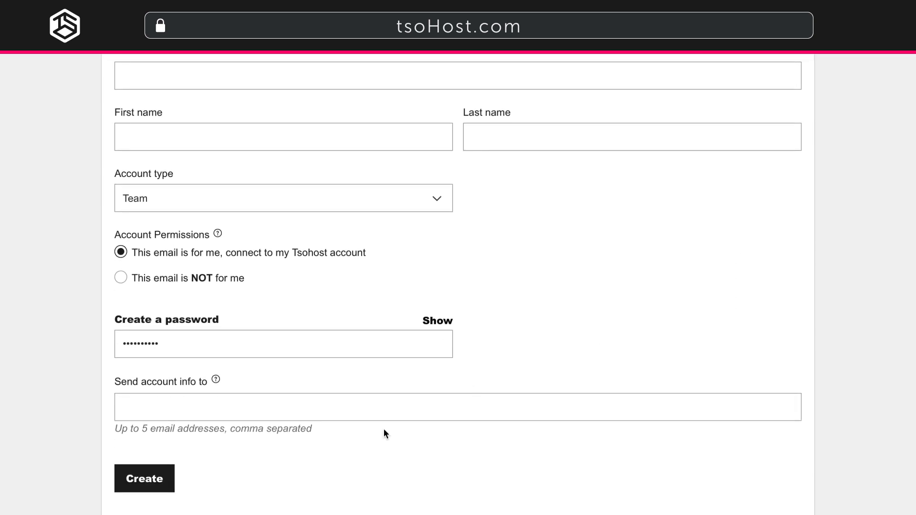
pyautogui.click(144, 478)
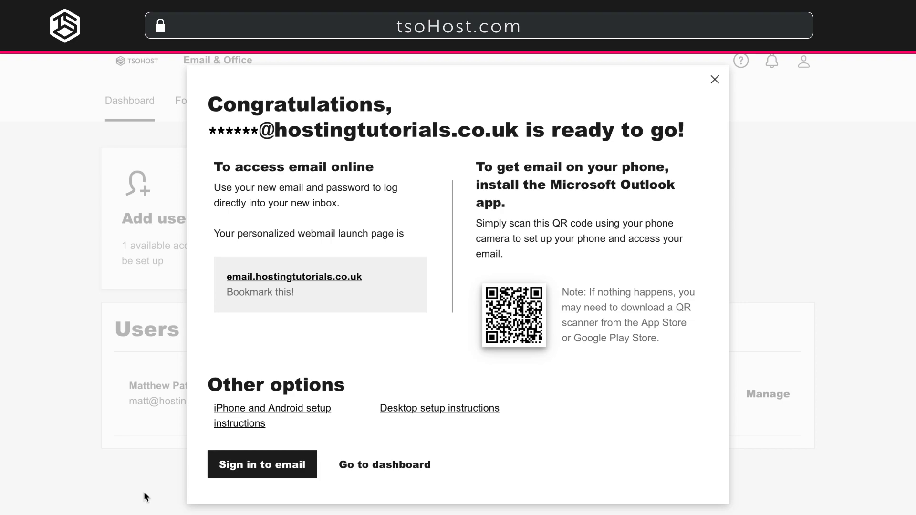
# Go to the dashboard and browse the Outlook device setup instructions.
pyautogui.click(714, 79)
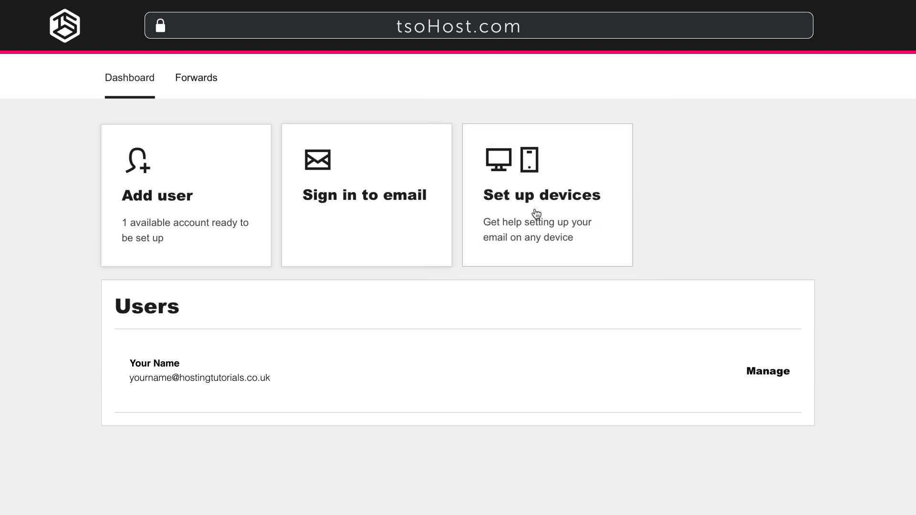
pyautogui.click(545, 195)
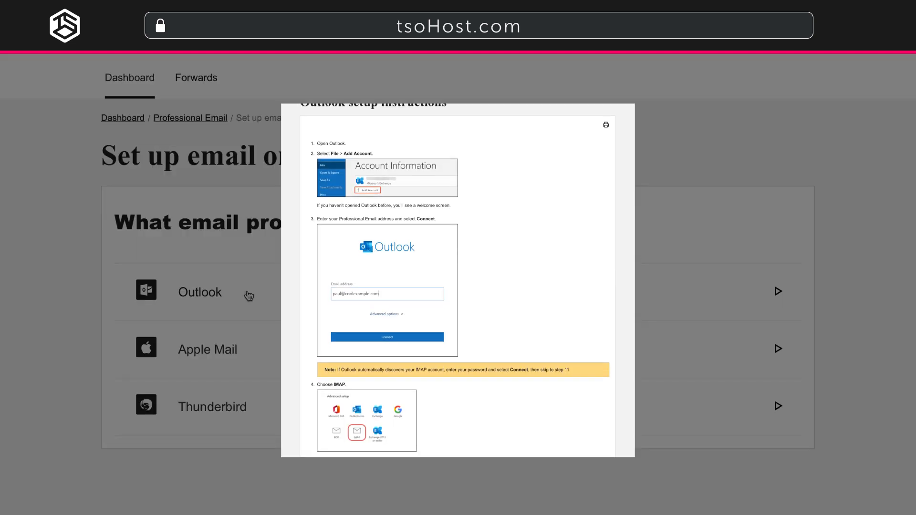
pyautogui.scroll(-3)
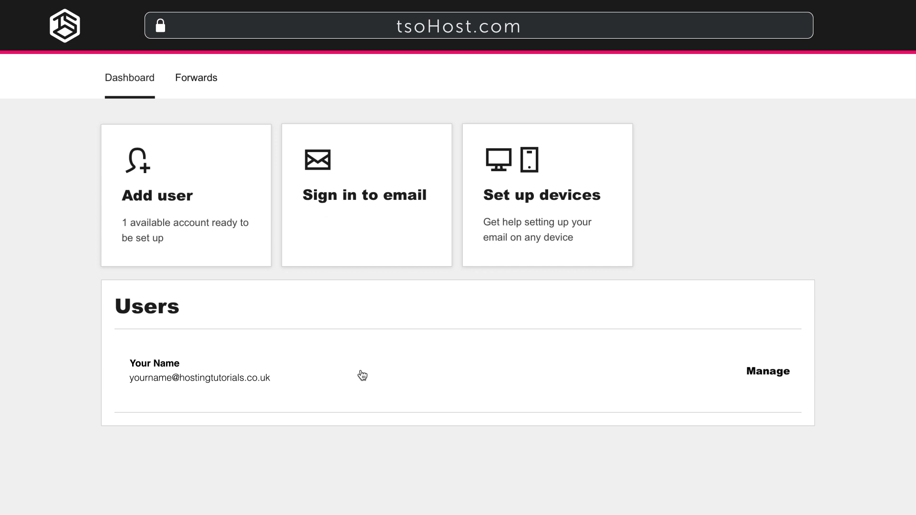
# Manage the hostingtutorials.co.uk user and view the change-password form without saving.
pyautogui.click(767, 371)
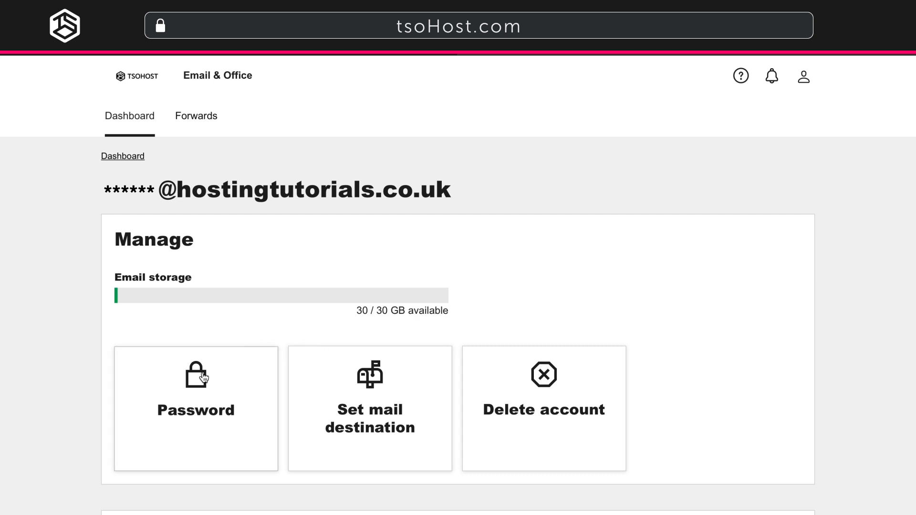
pyautogui.click(196, 408)
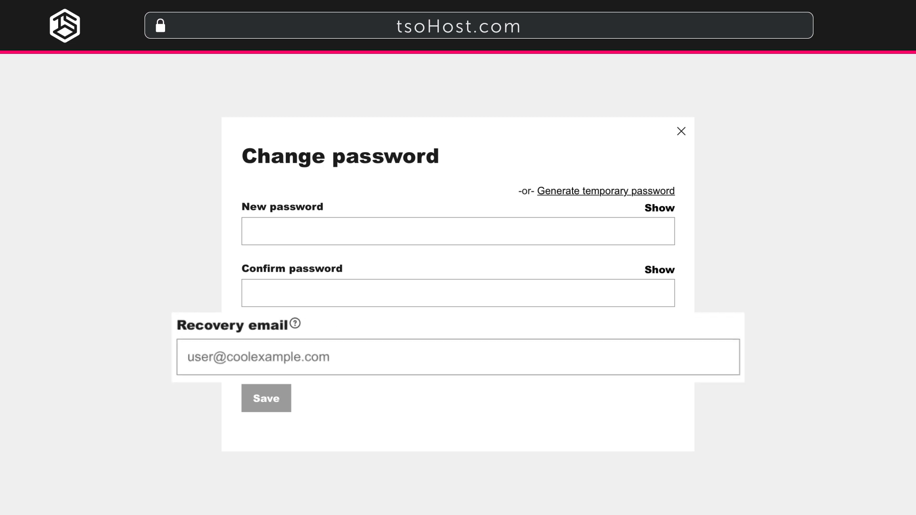
pyautogui.click(680, 130)
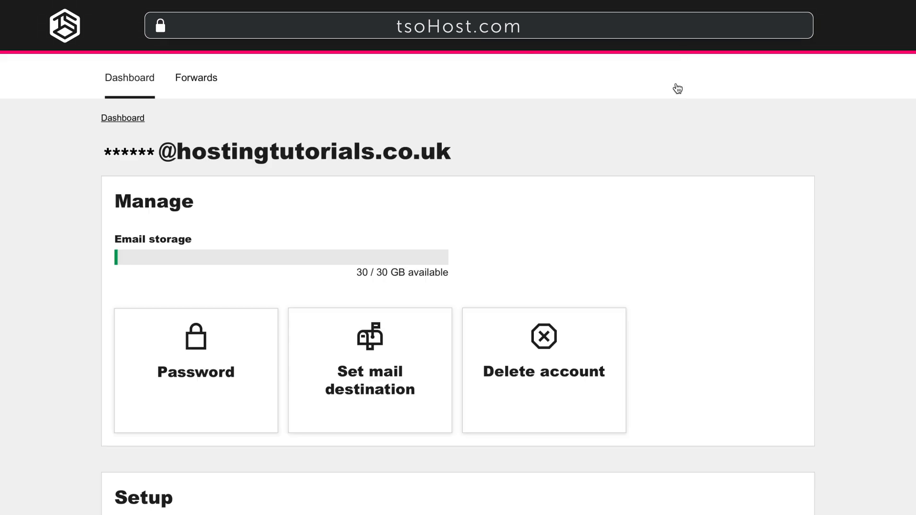
pyautogui.moveTo(675, 118)
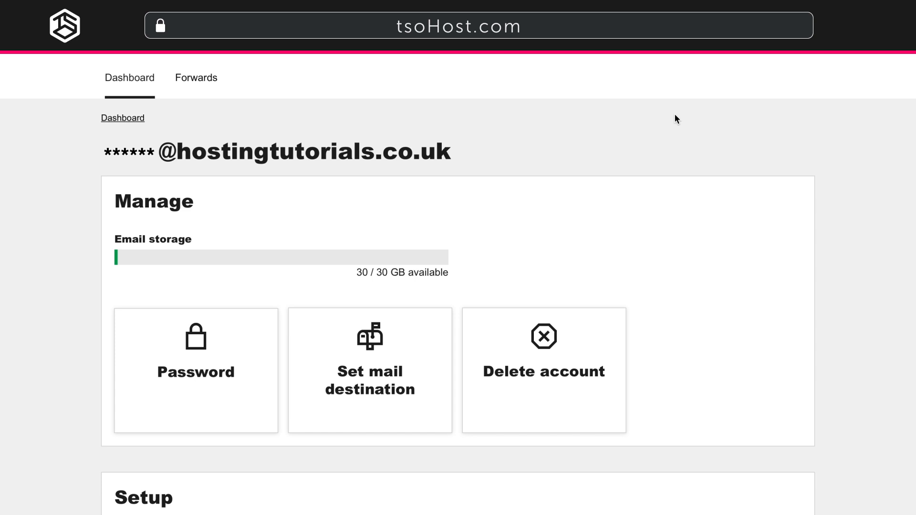
# Generate an email signature with business name Hosting Tutorials.
pyautogui.scroll(-3)
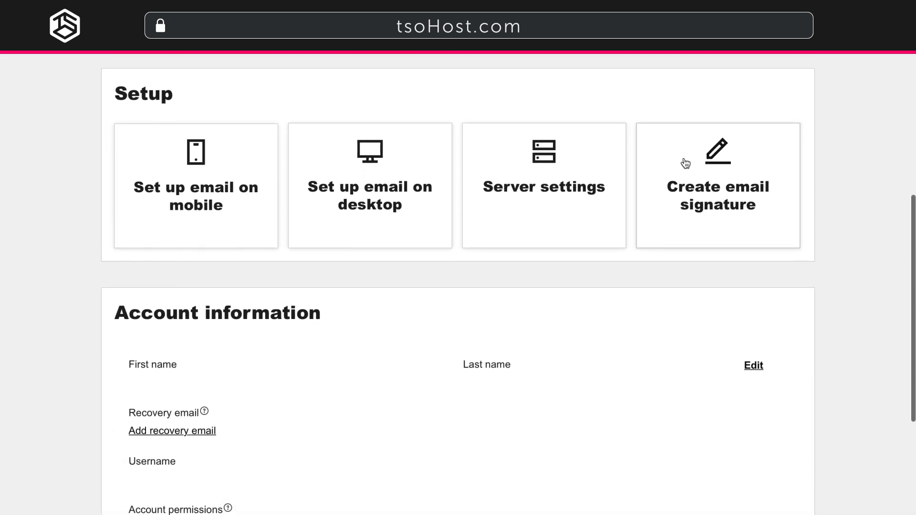
pyautogui.scroll(3)
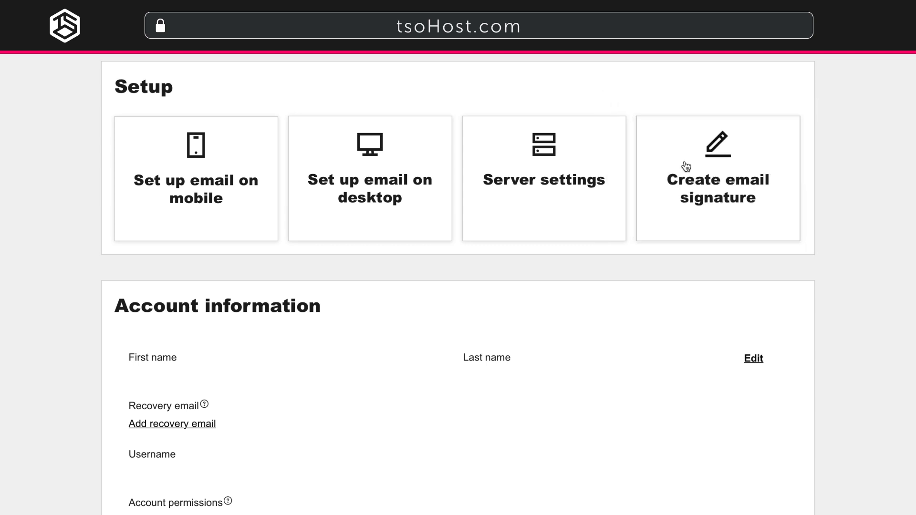
pyautogui.click(718, 178)
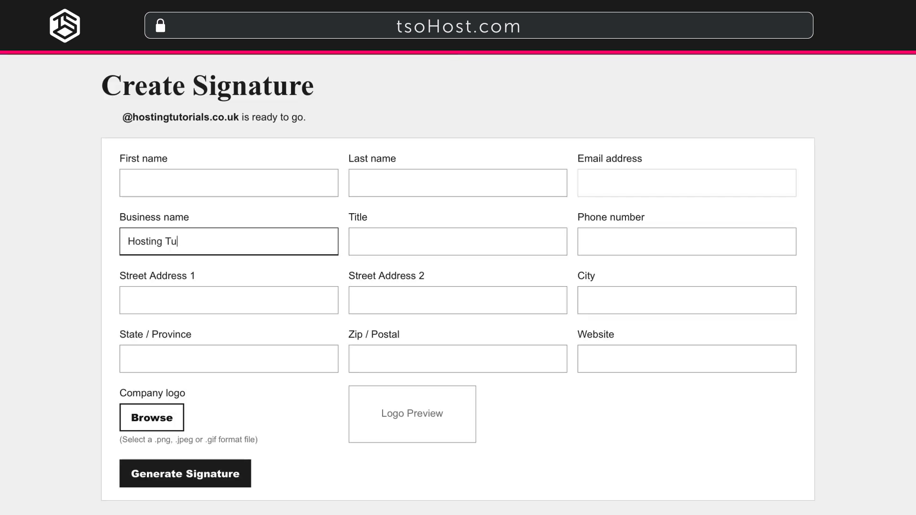
pyautogui.write('torials')
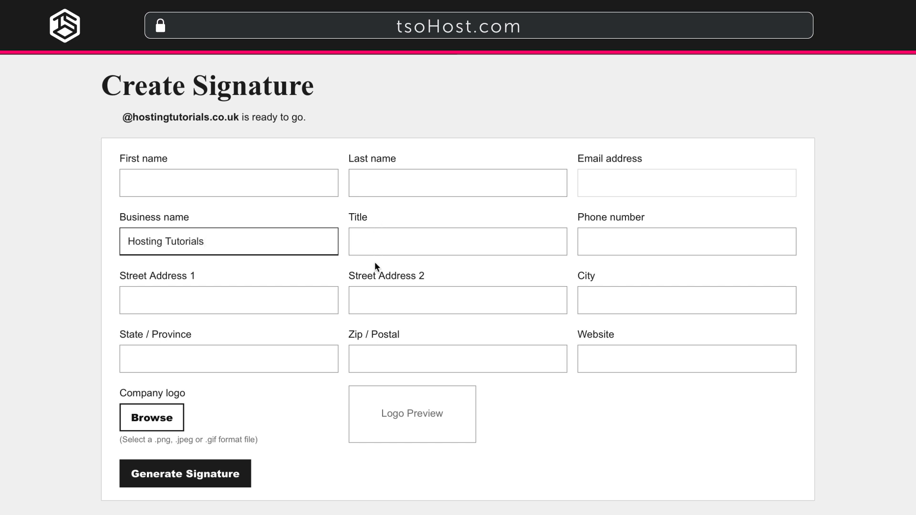
pyautogui.click(151, 417)
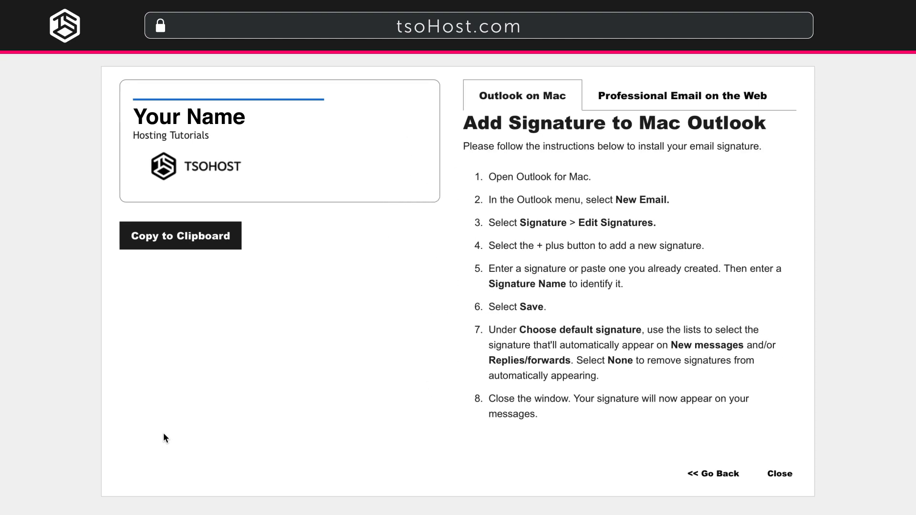
# Close the signature instructions and return to the mailbox management page.
pyautogui.click(780, 473)
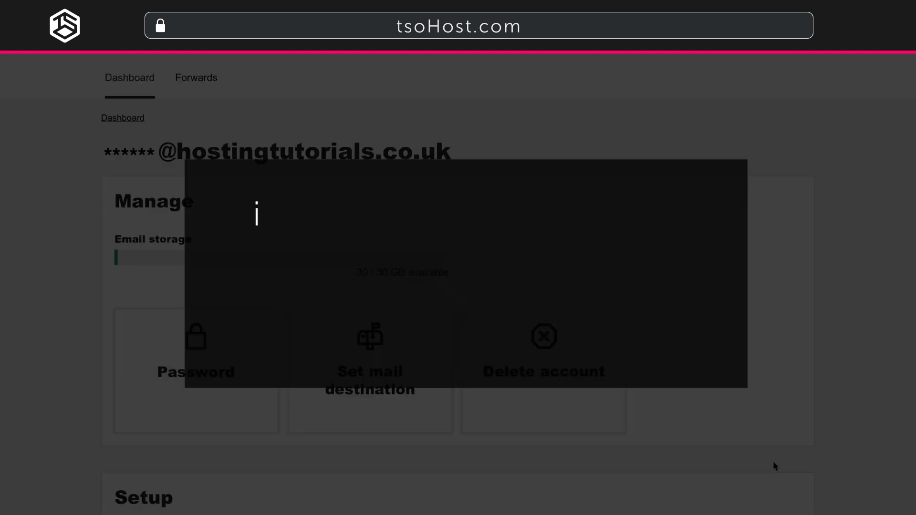
pyautogui.write('nfo@yourdomain.co.uk')
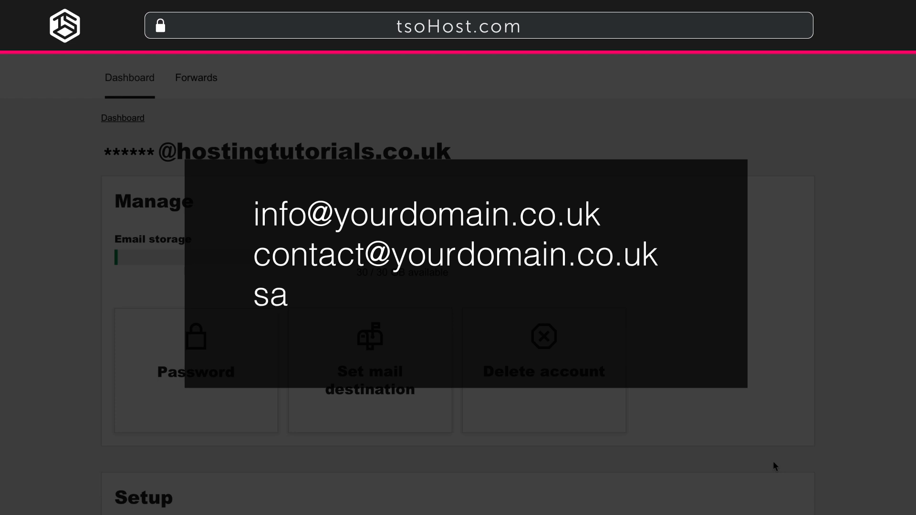
pyautogui.write('les@yourdomain.co.uk')
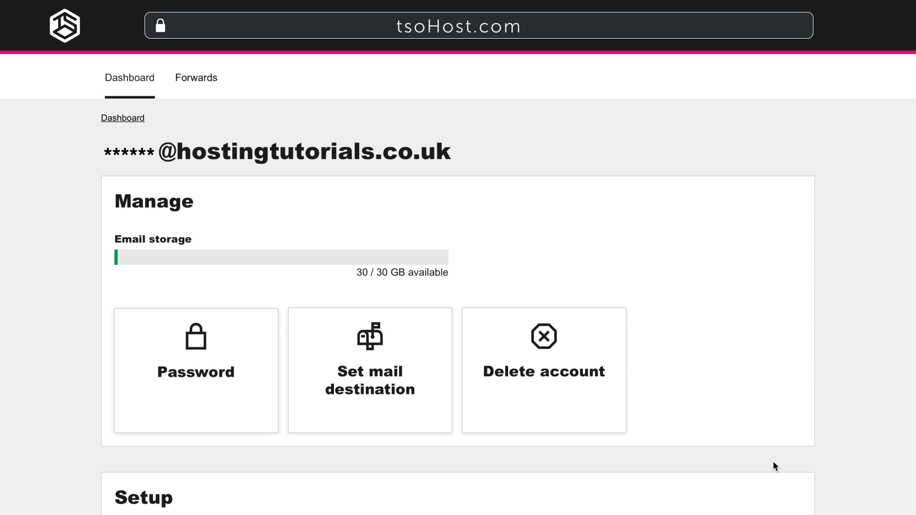
# Enable and save Catch-all in Account information, then go to the Forwards page.
pyautogui.scroll(-3)
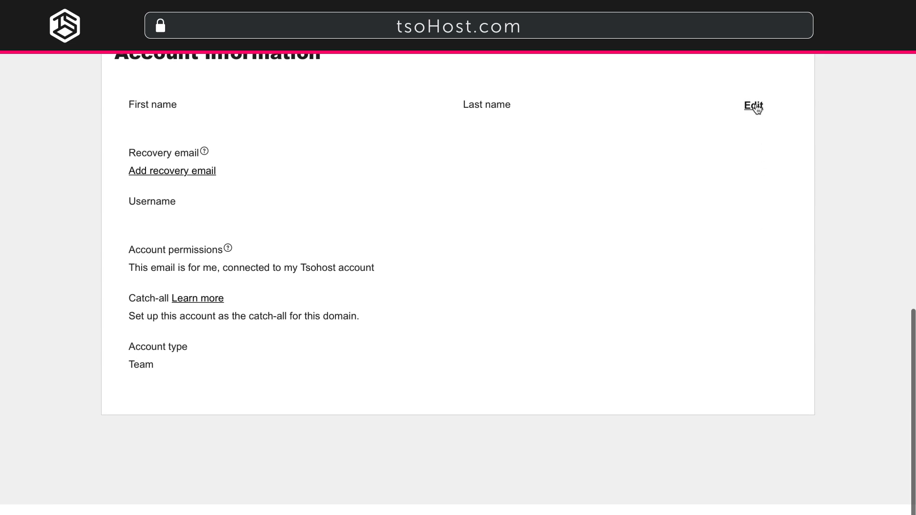
pyautogui.click(753, 106)
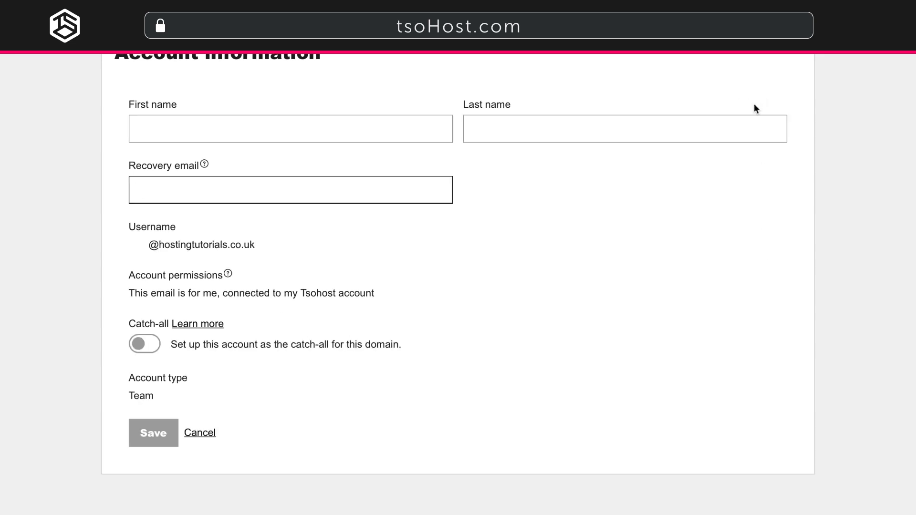
pyautogui.click(144, 343)
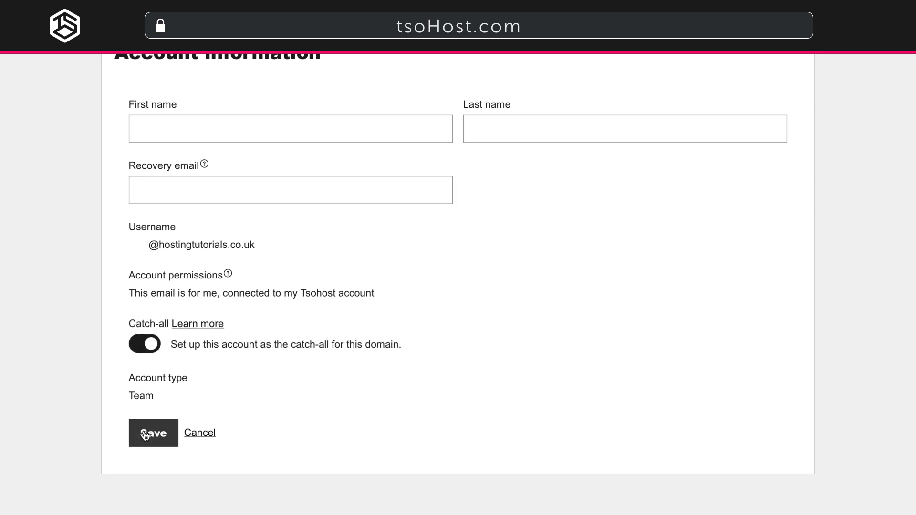
pyautogui.click(152, 433)
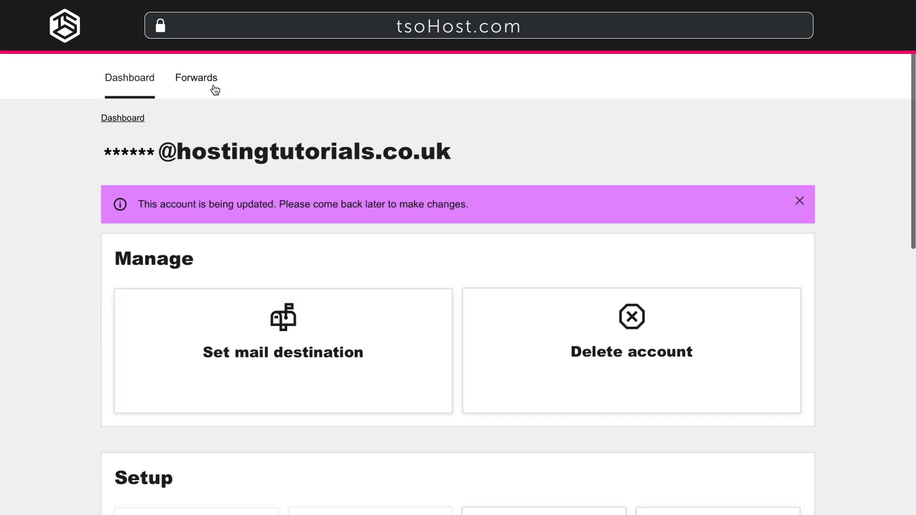
pyautogui.moveTo(202, 82)
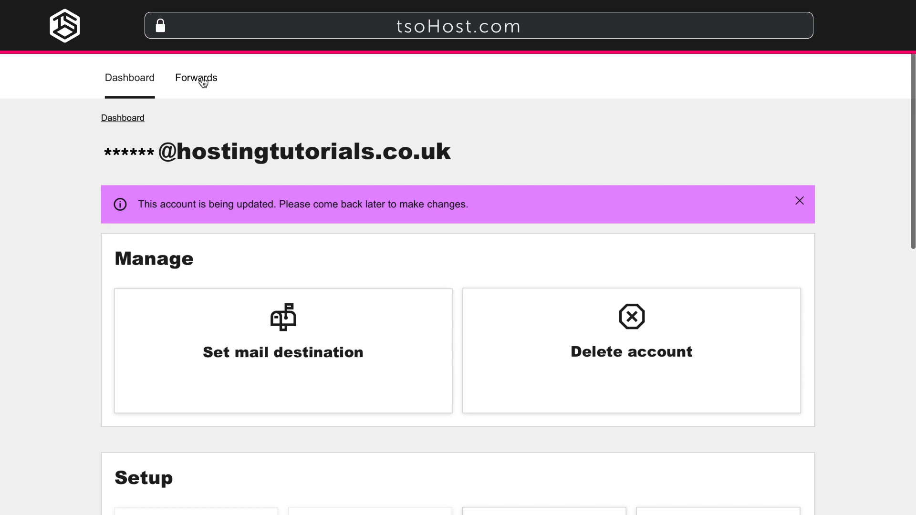
pyautogui.click(196, 77)
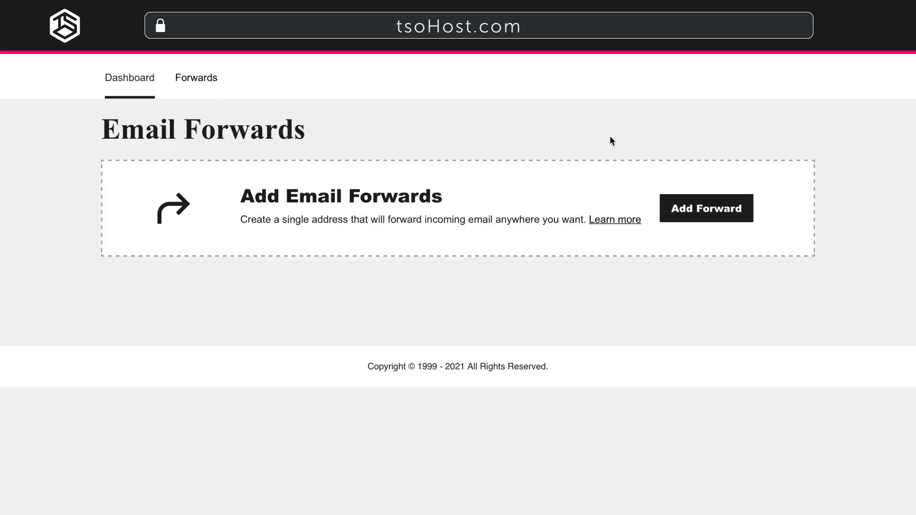
pyautogui.click(705, 208)
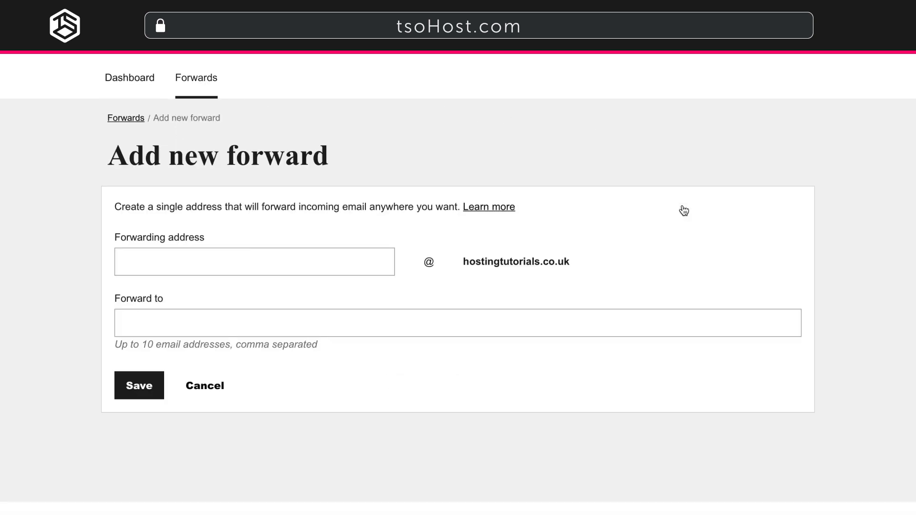
pyautogui.write('their')
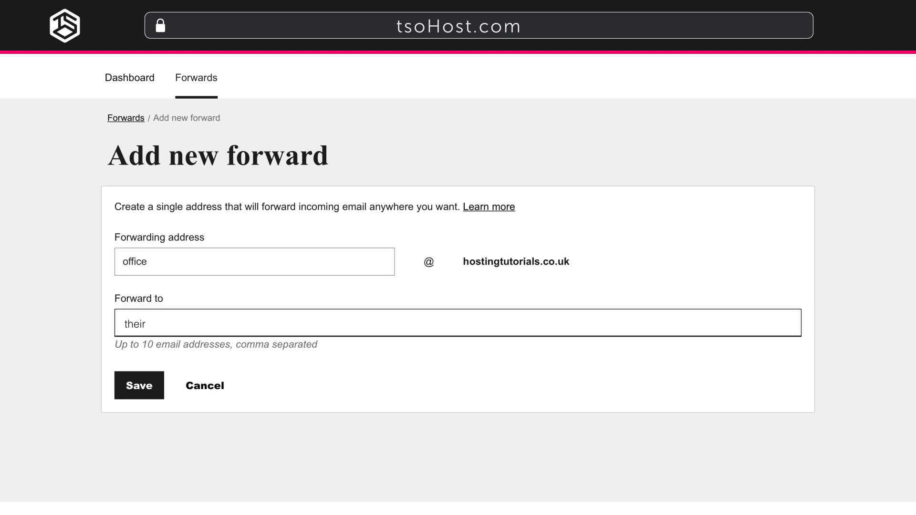
pyautogui.write('name@hostingtutorials')
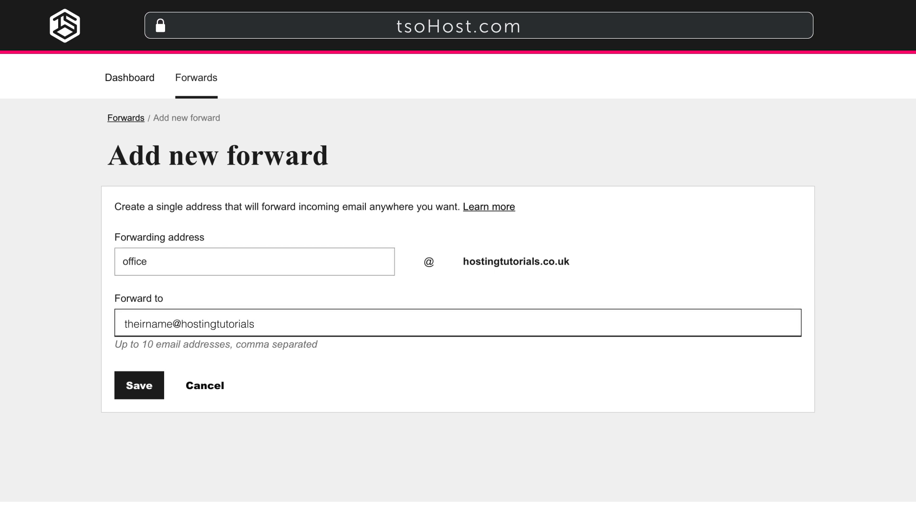
pyautogui.click(129, 77)
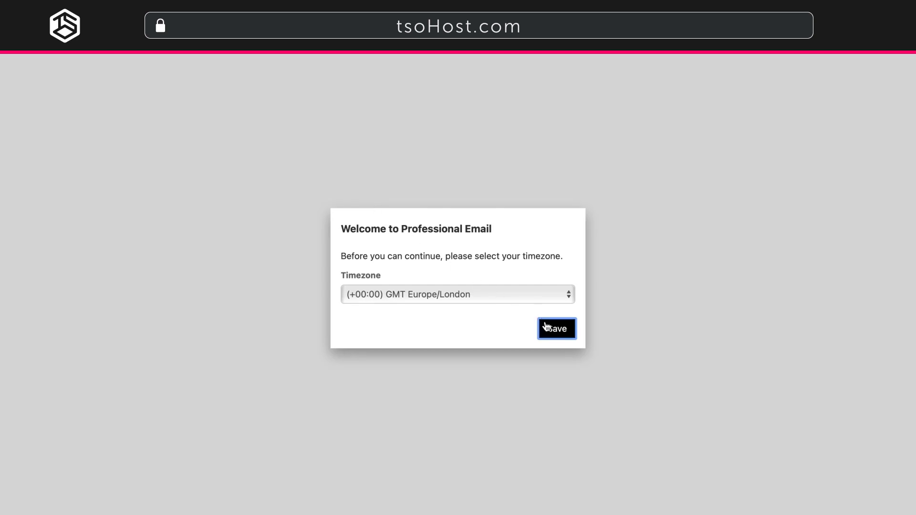
# Keep GMT Europe/London as the timezone, enter the mailbox and close the welcome tour.
pyautogui.click(457, 294)
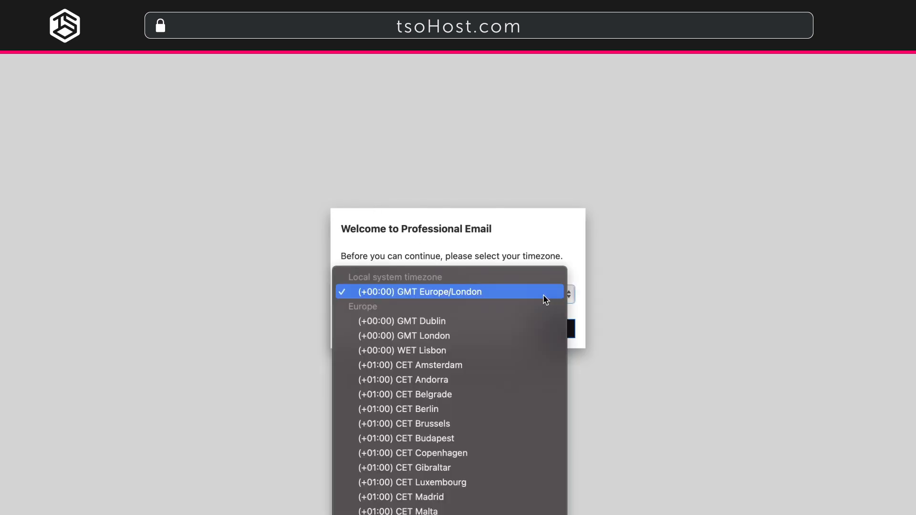
pyautogui.click(419, 292)
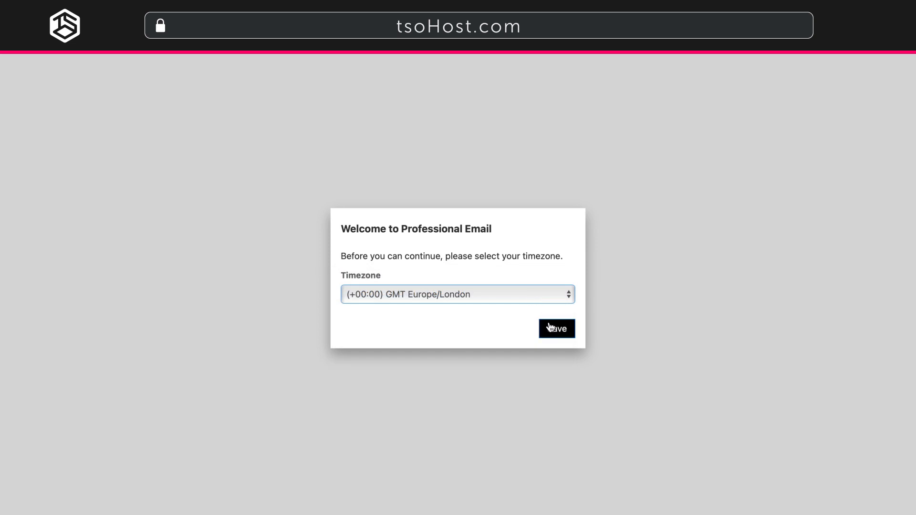
pyautogui.moveTo(553, 333)
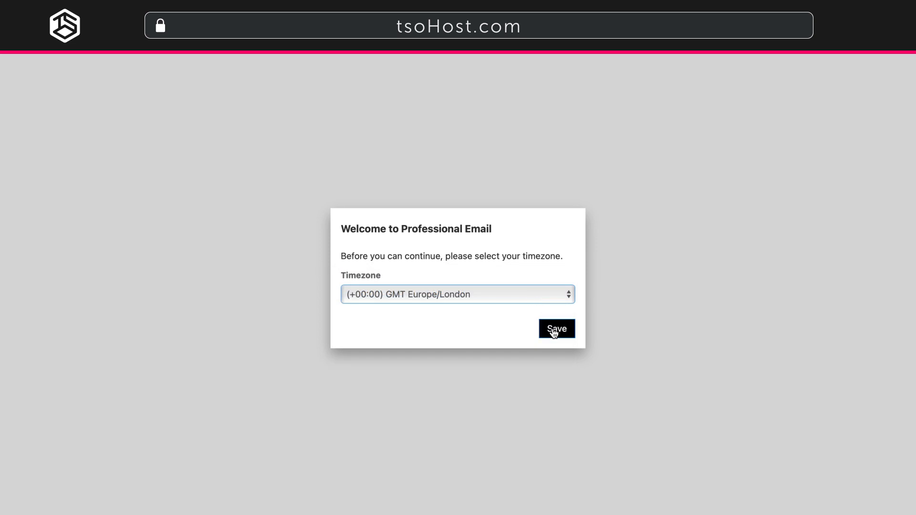
pyautogui.click(555, 328)
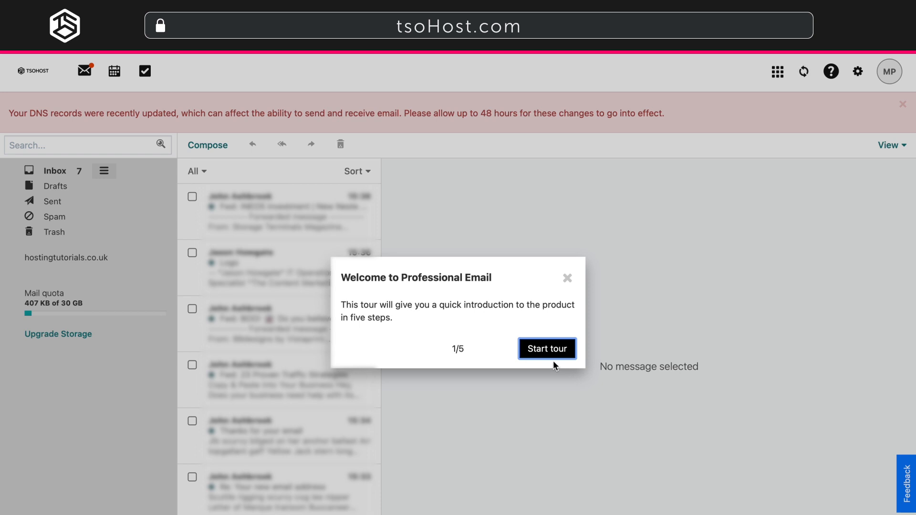
pyautogui.moveTo(571, 356)
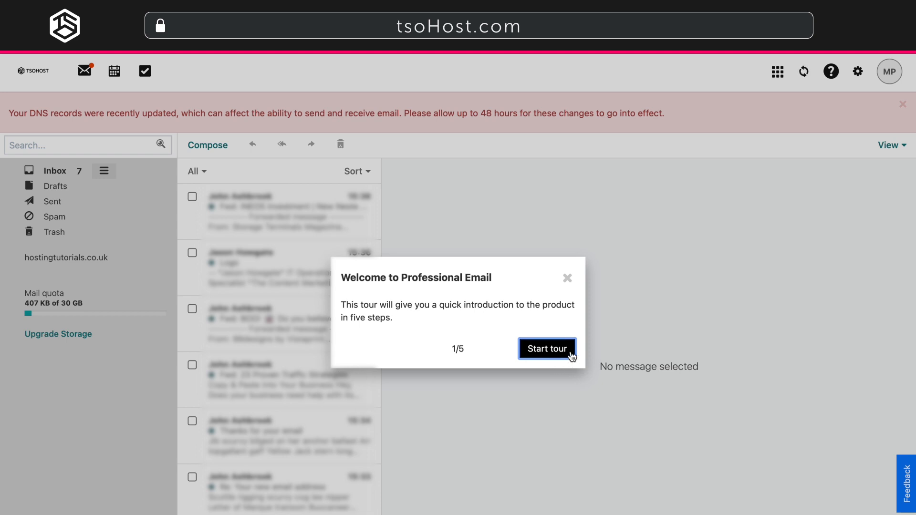
pyautogui.moveTo(568, 277)
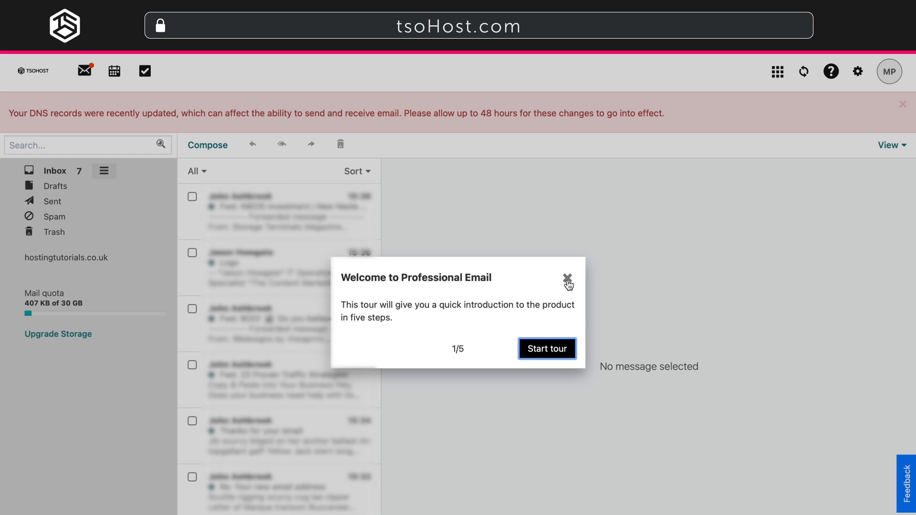
pyautogui.click(566, 281)
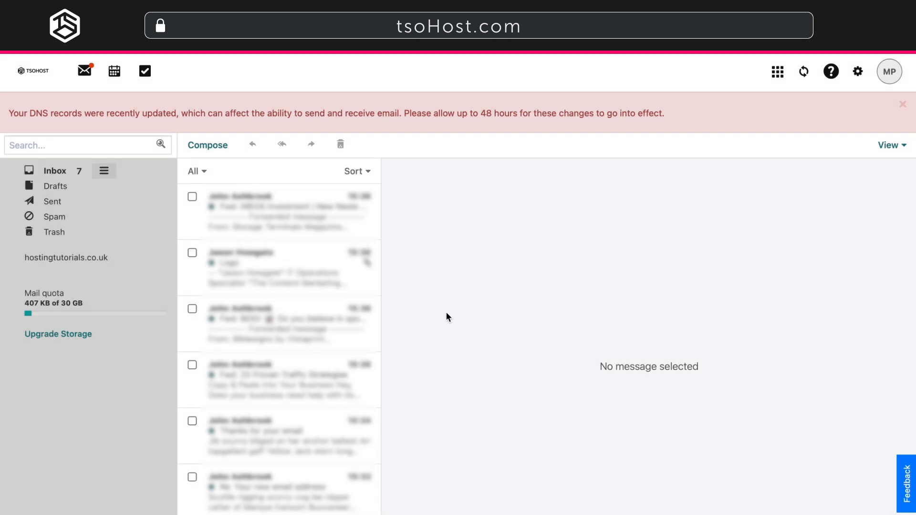
pyautogui.moveTo(207, 145)
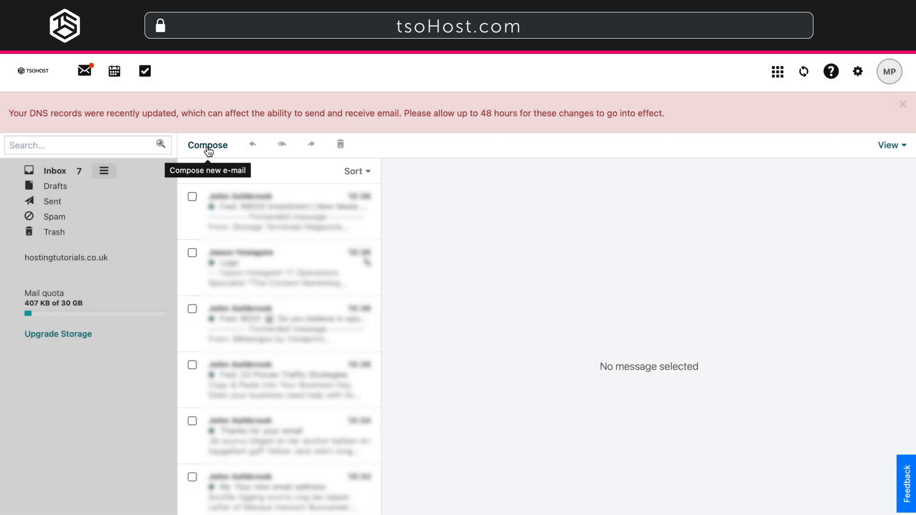
pyautogui.click(207, 145)
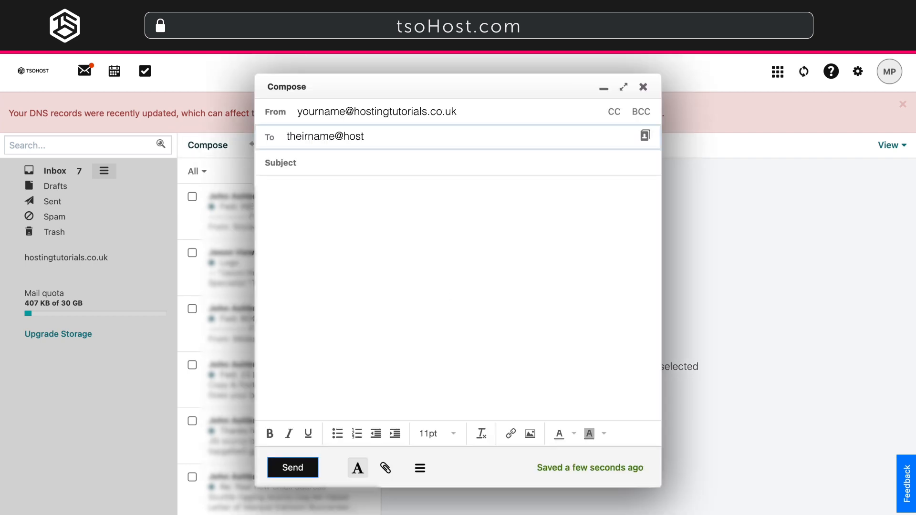
pyautogui.write('ingtutorials.co.uk')
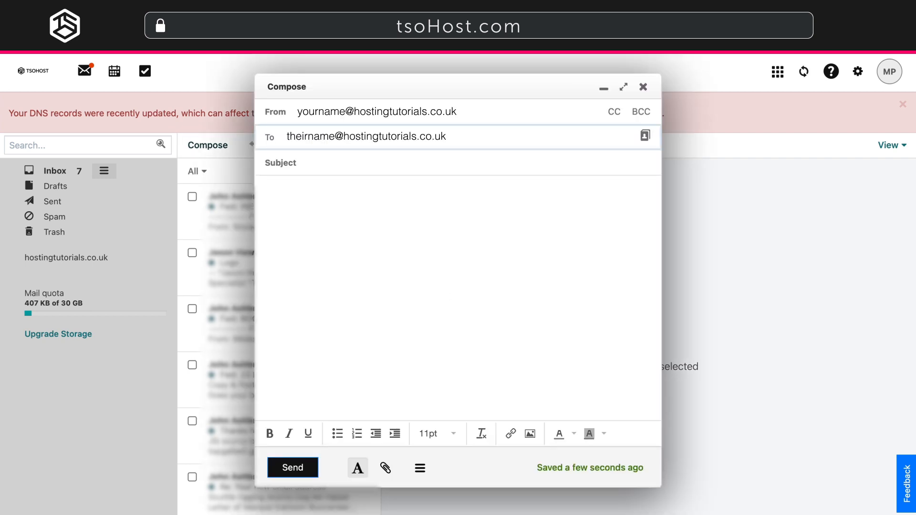
pyautogui.write('Te')
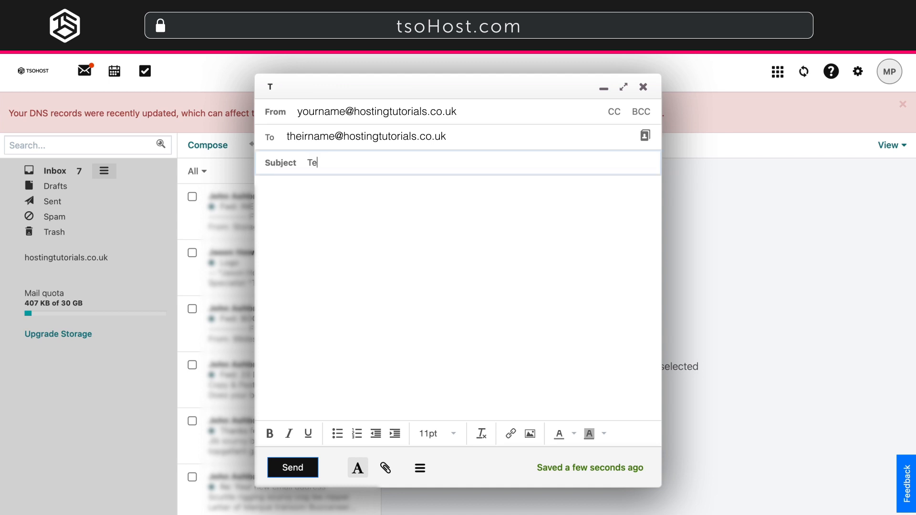
pyautogui.write('st')
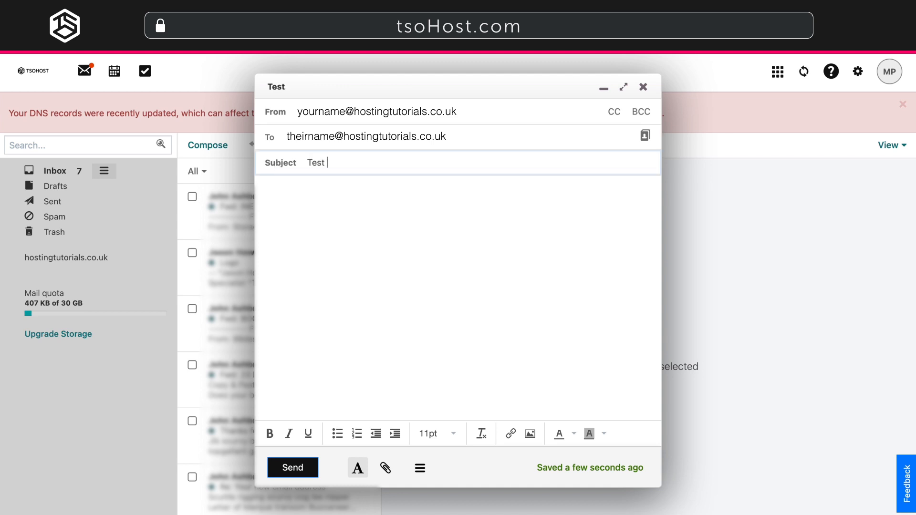
pyautogui.write('TSO Email')
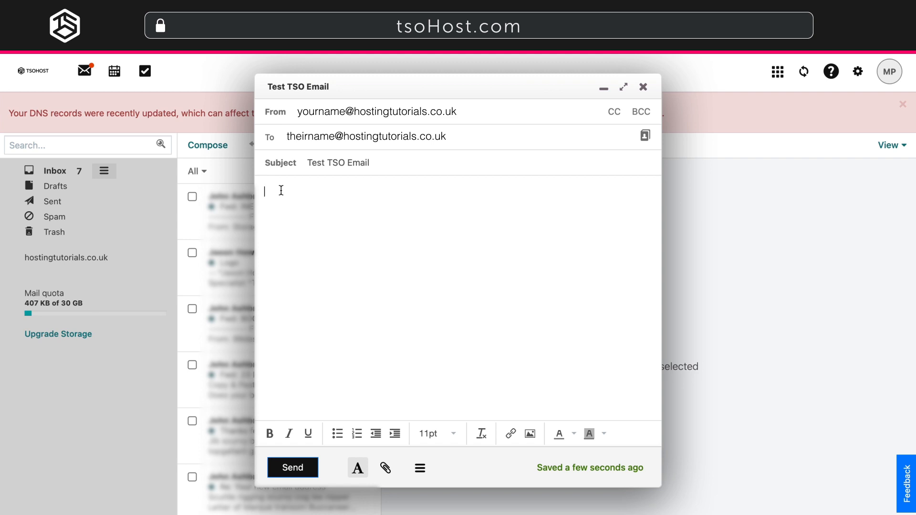
pyautogui.write('This is a test')
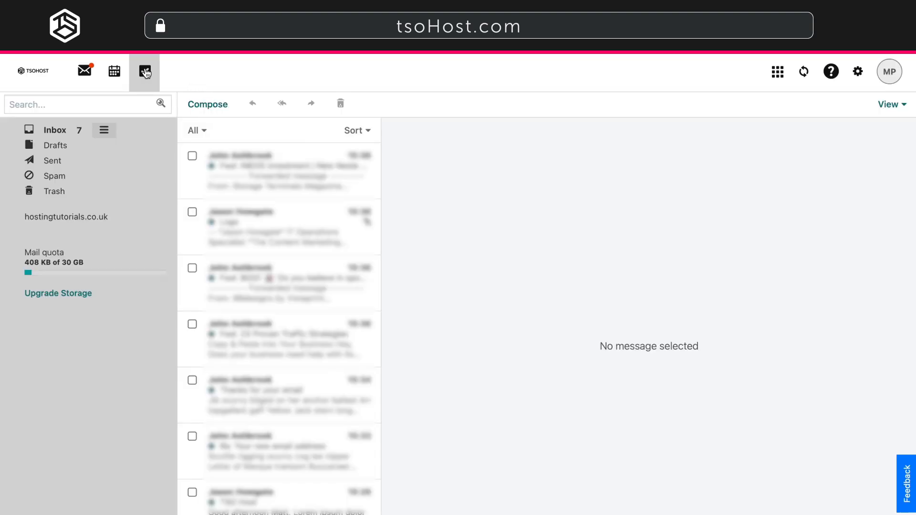
pyautogui.moveTo(113, 71)
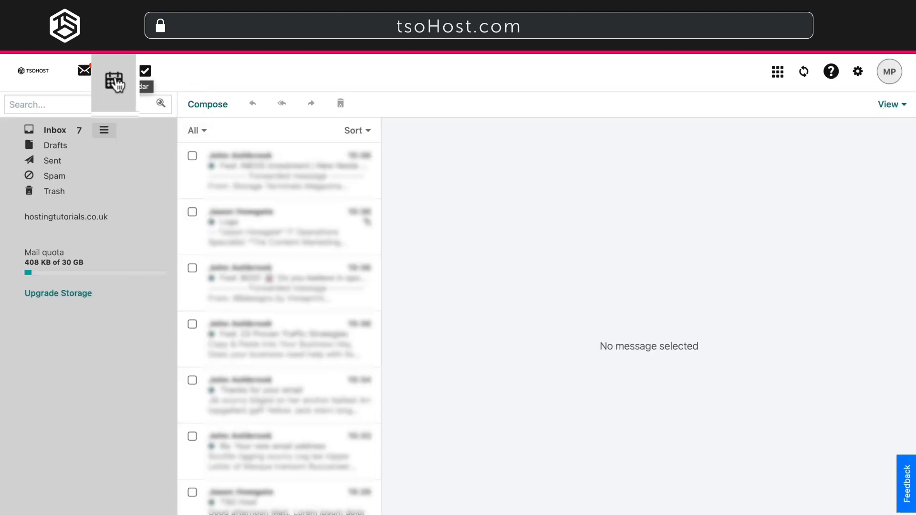
# Show the Calendar with the November 2021 week of team, client and accounts appointments.
pyautogui.click(114, 70)
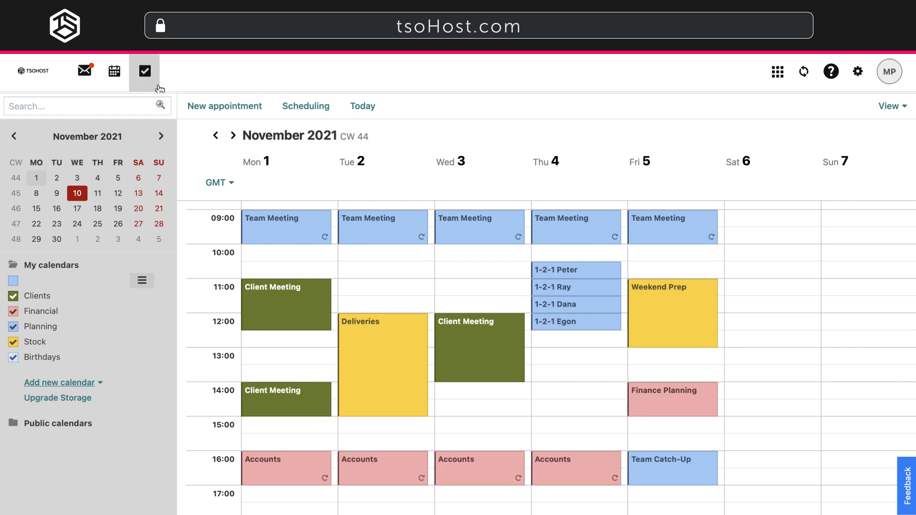
pyautogui.moveTo(145, 72)
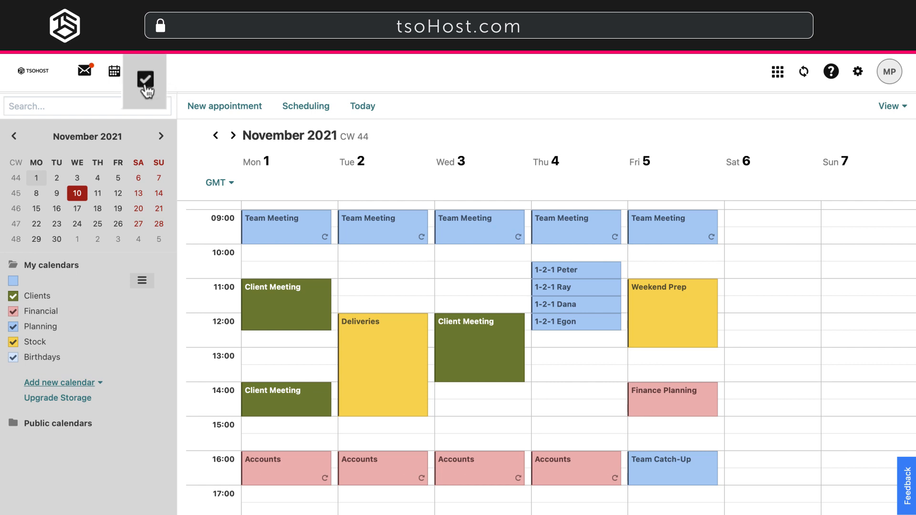
# View the Tasks list and the app launcher grid, then return to the Email & Office dashboard.
pyautogui.click(145, 72)
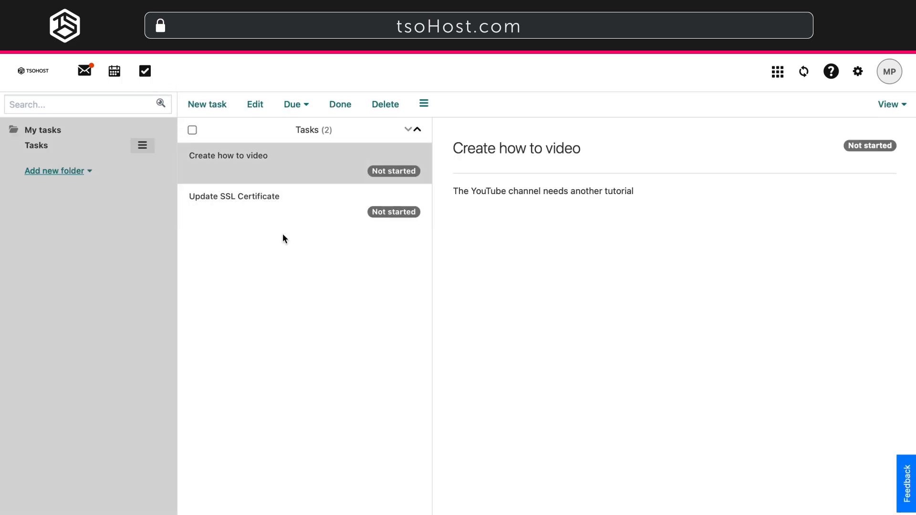
pyautogui.moveTo(313, 258)
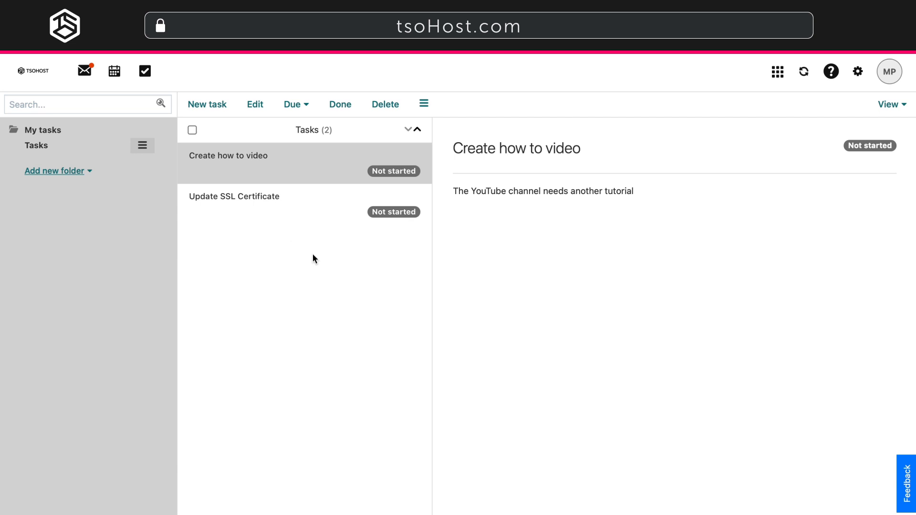
pyautogui.moveTo(674, 123)
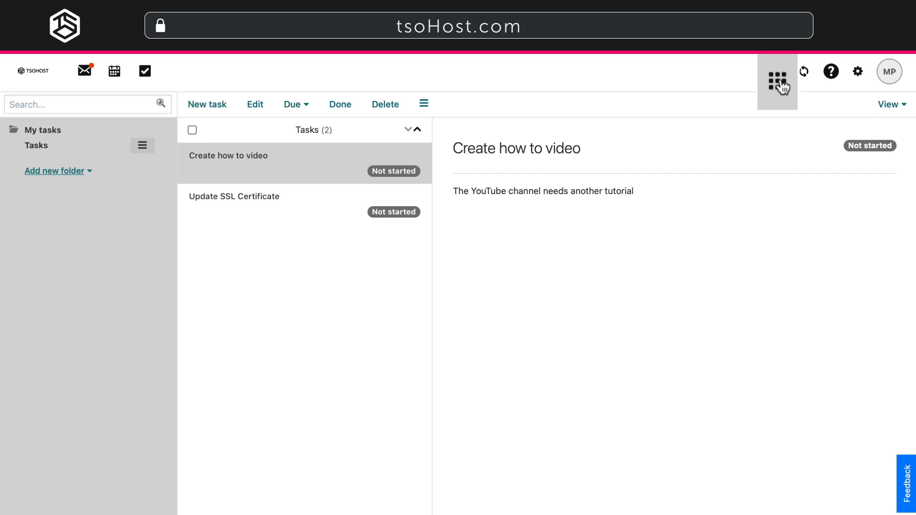
pyautogui.click(777, 72)
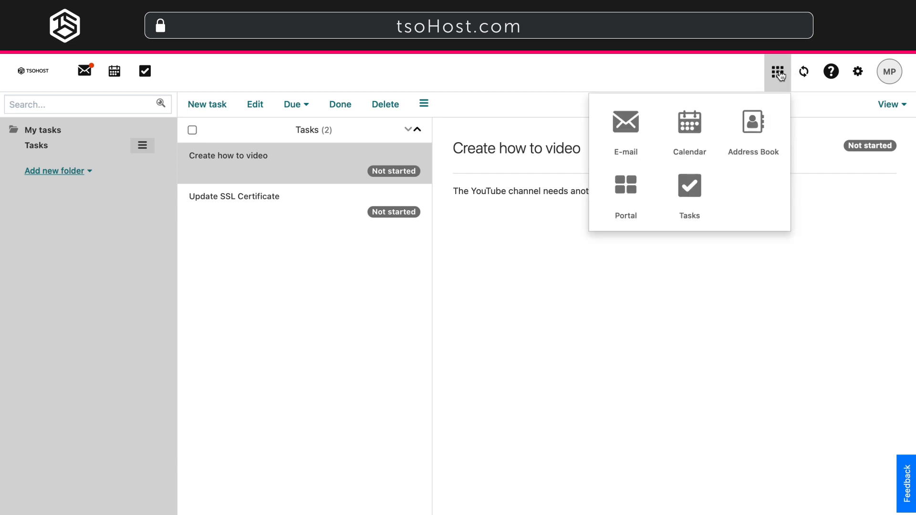
pyautogui.moveTo(738, 74)
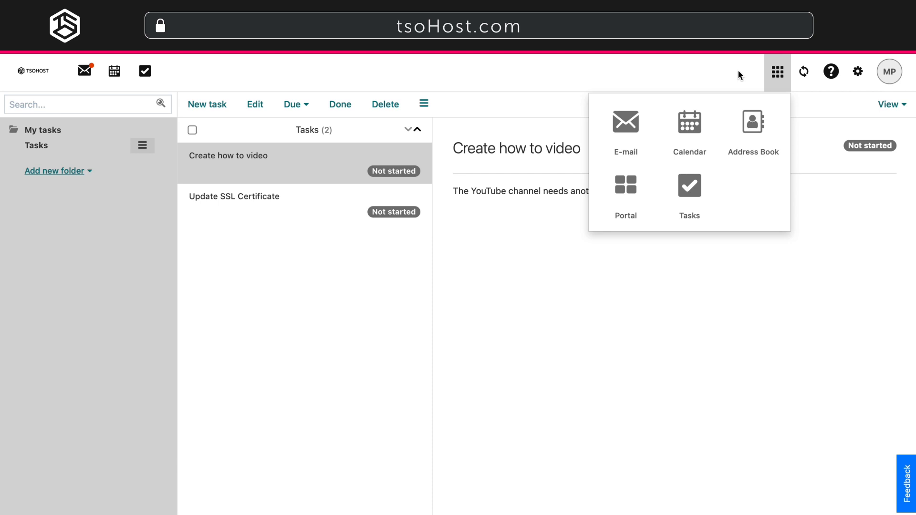
pyautogui.moveTo(584, 74)
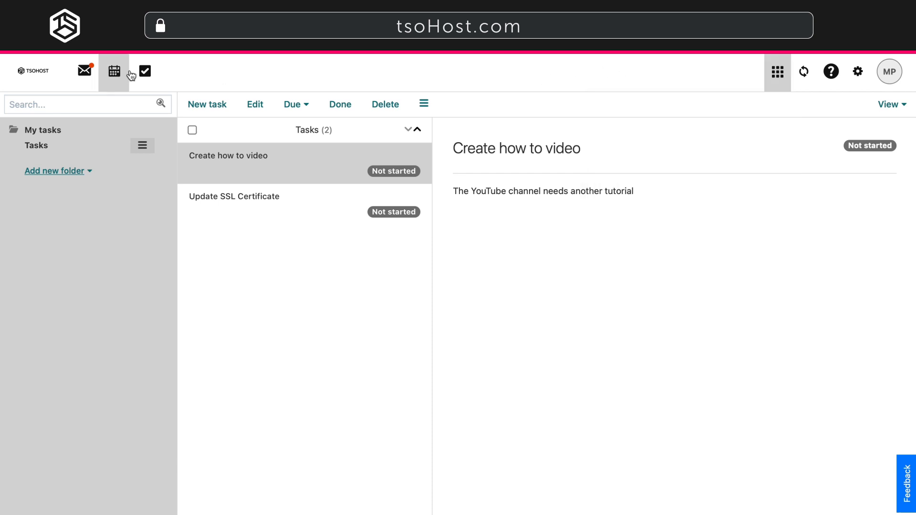
pyautogui.click(84, 71)
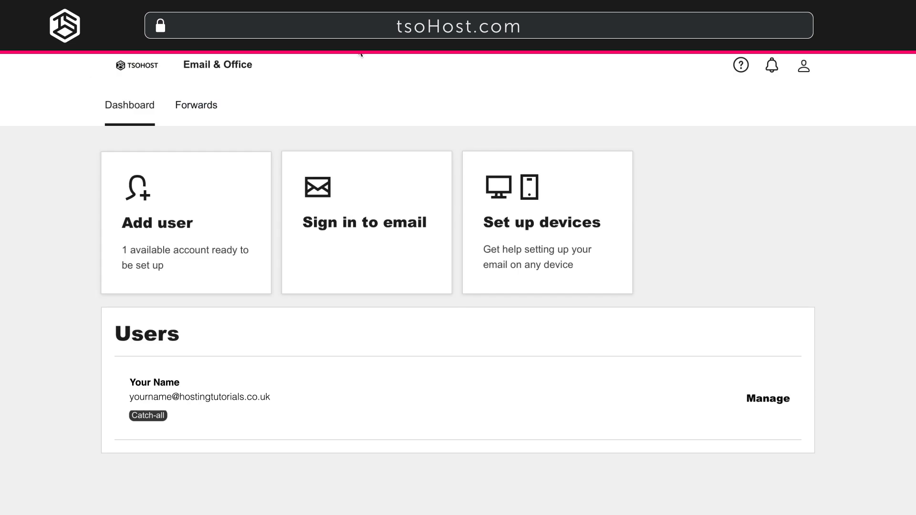
pyautogui.moveTo(431, 136)
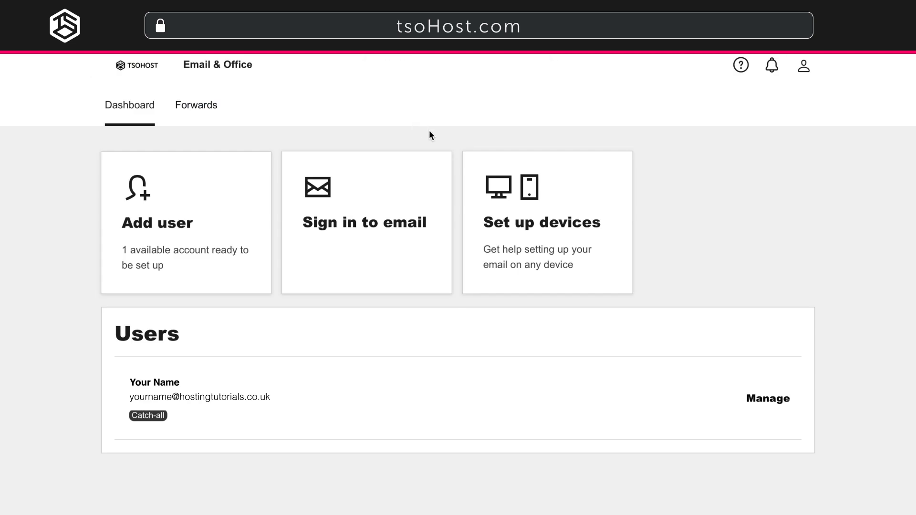